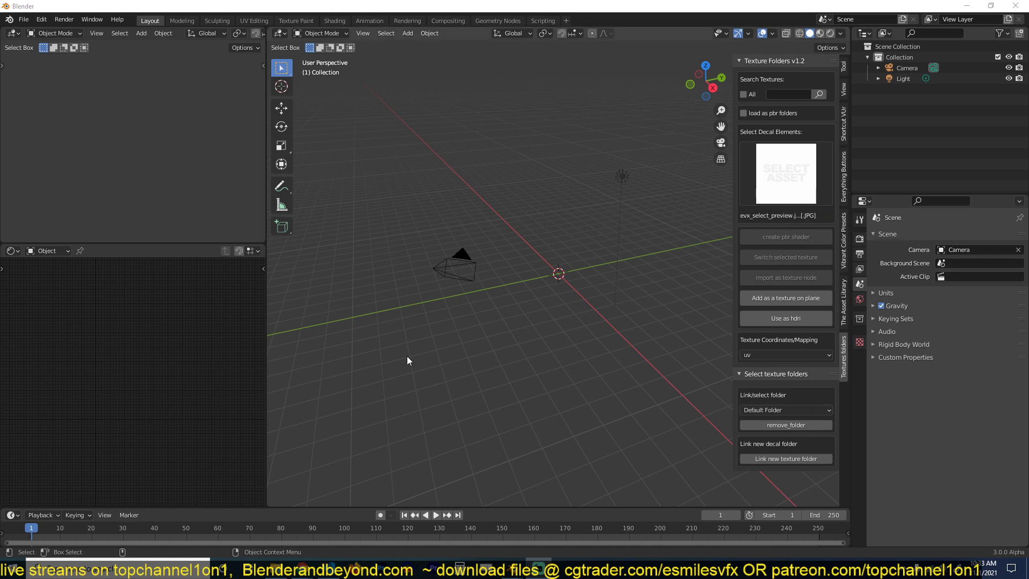
pyautogui.moveTo(572, 202)
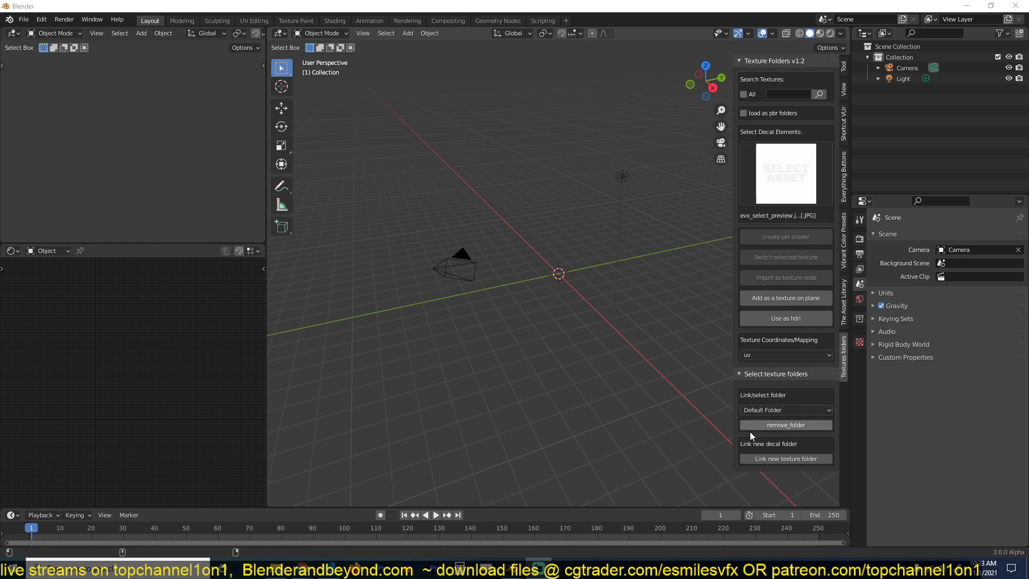
# Link the Desktop folder as the add-on's selected texture folder
pyautogui.click(786, 459)
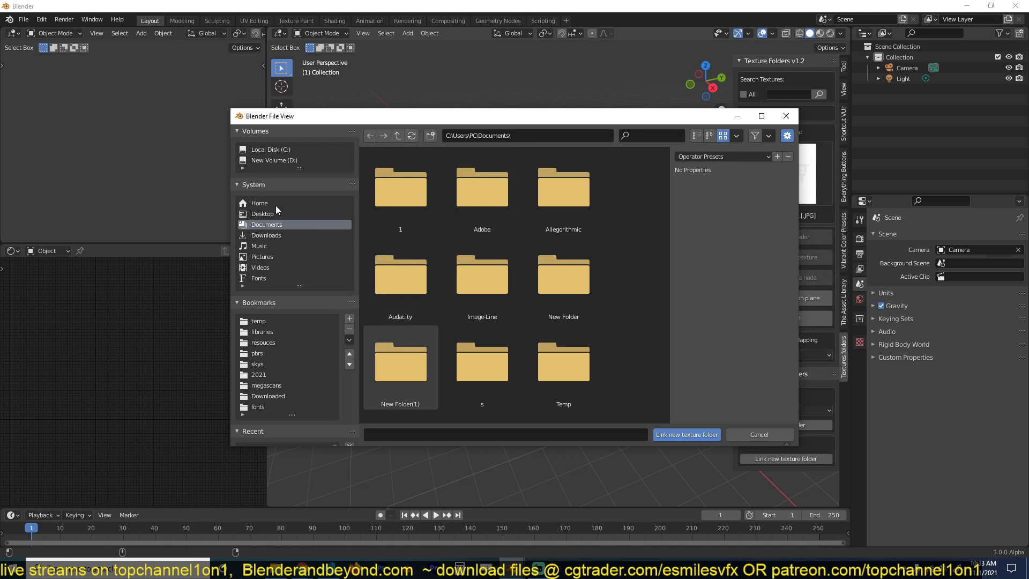
pyautogui.click(263, 214)
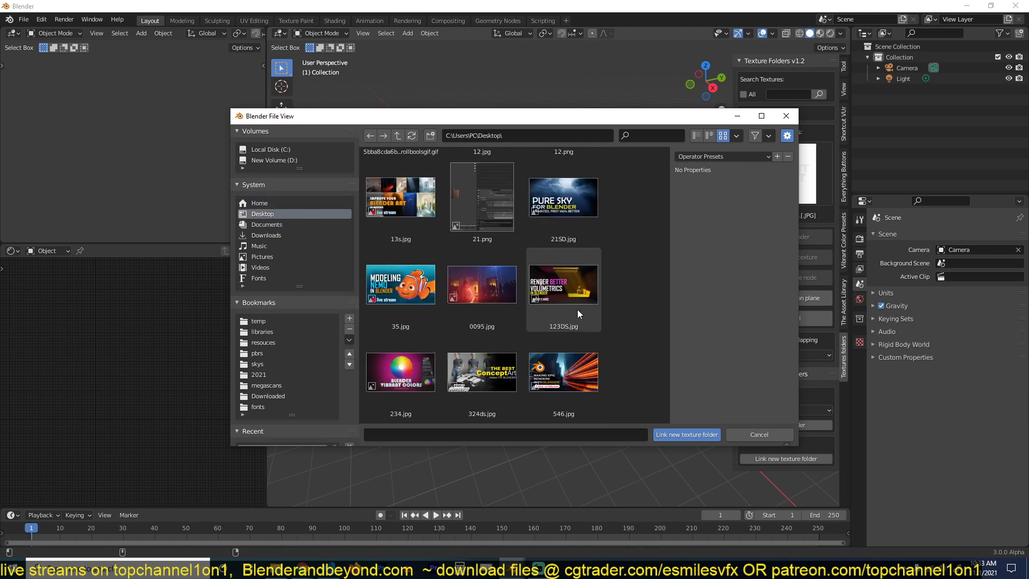
pyautogui.scroll(-3)
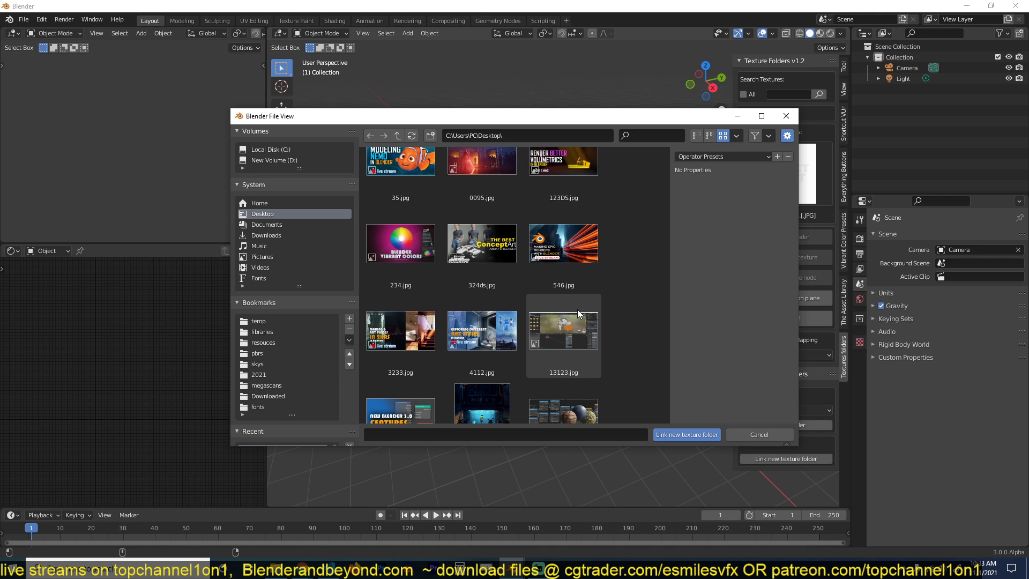
pyautogui.scroll(-3)
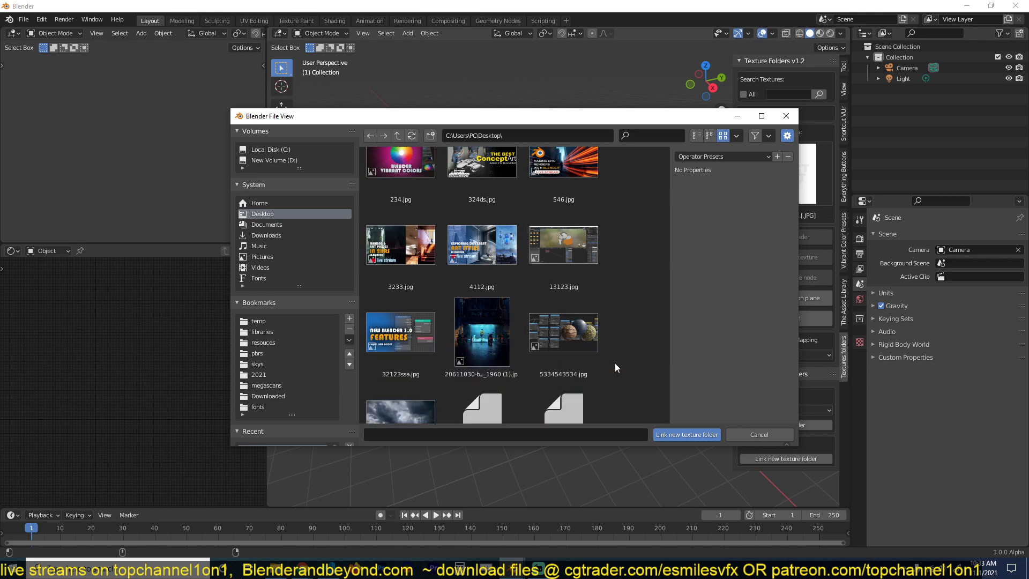
pyautogui.click(687, 434)
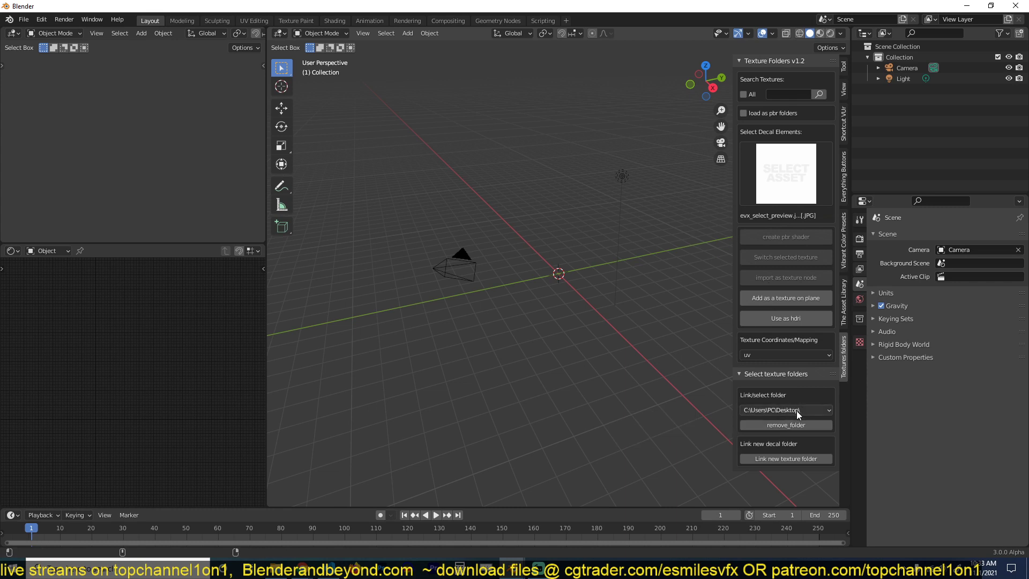
# Show the Add > Mesh submenu of object types in the viewport
pyautogui.click(786, 410)
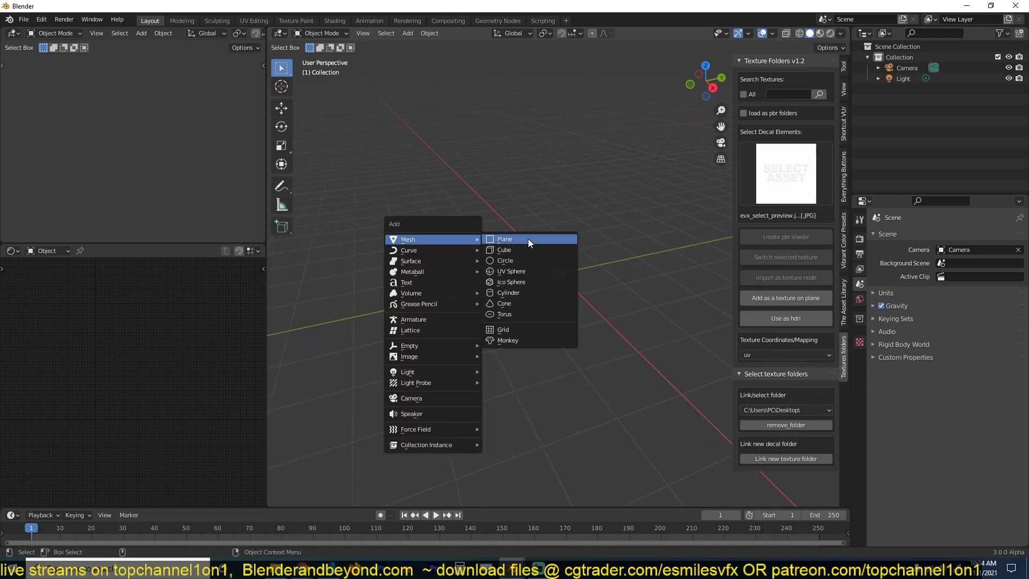
# Add a Plane, create a PBR shader, and apply the 3233.jpg image to it
pyautogui.click(505, 239)
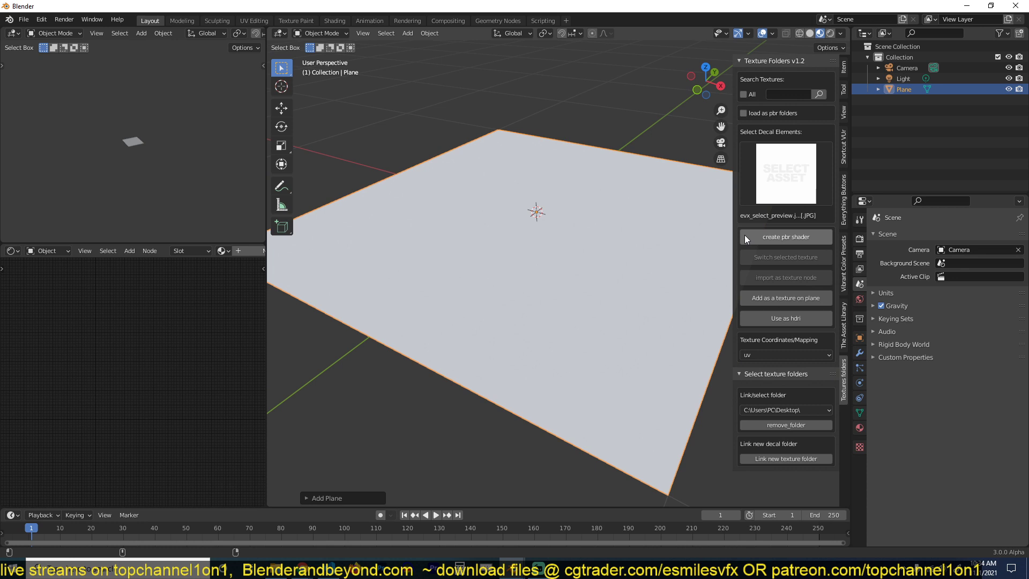
pyautogui.click(786, 237)
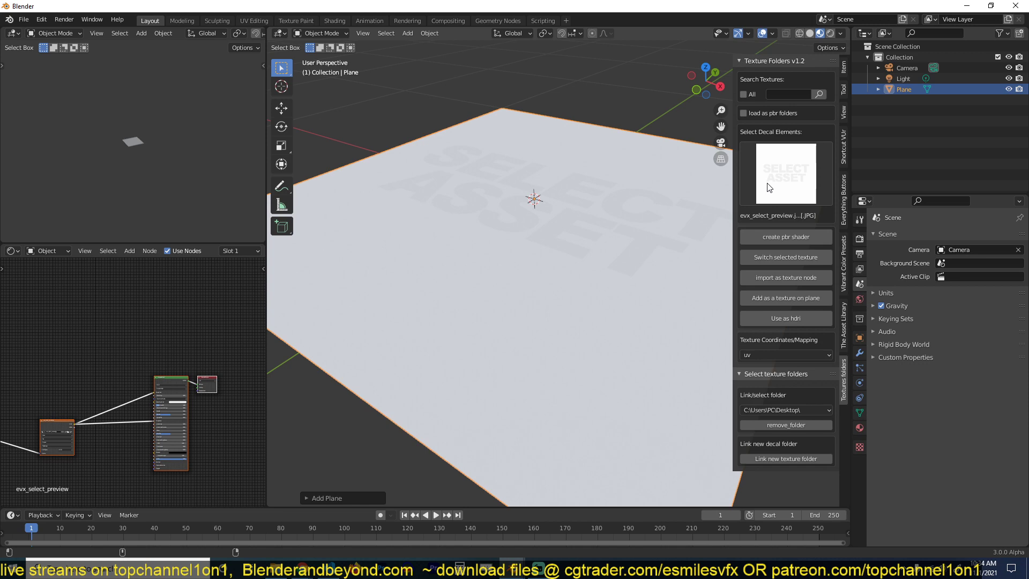
pyautogui.click(785, 257)
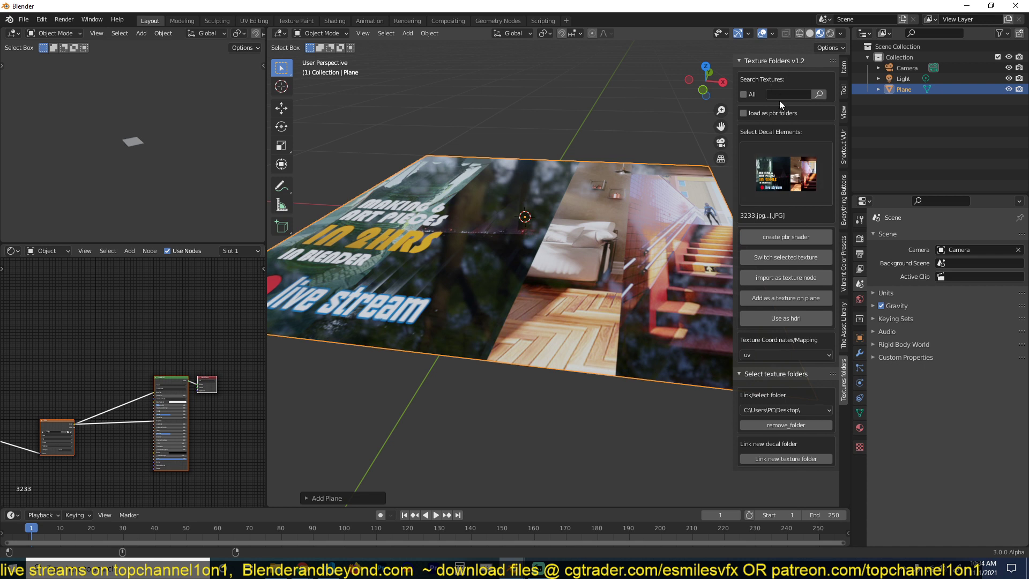
pyautogui.moveTo(787, 98)
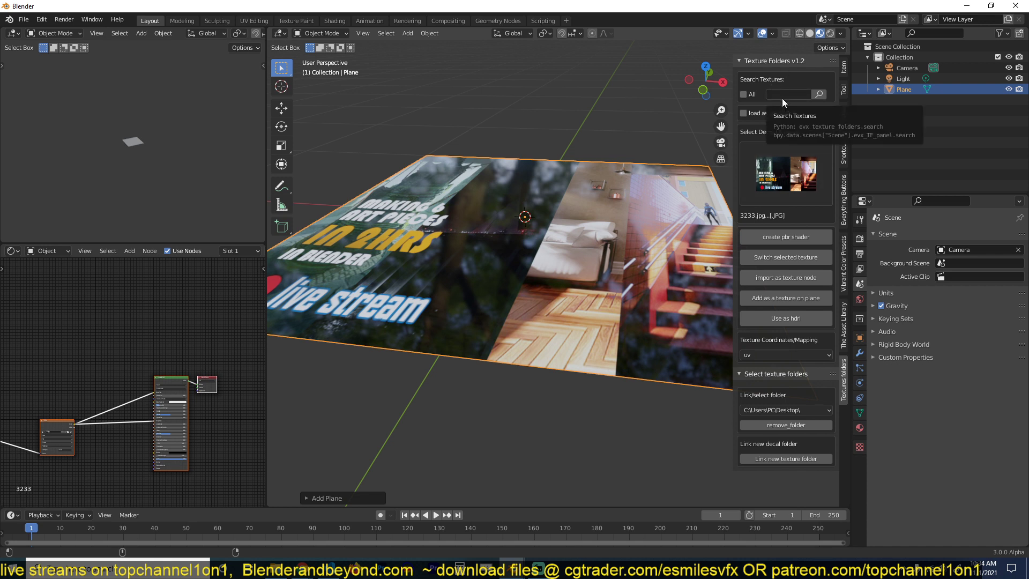
pyautogui.moveTo(760, 385)
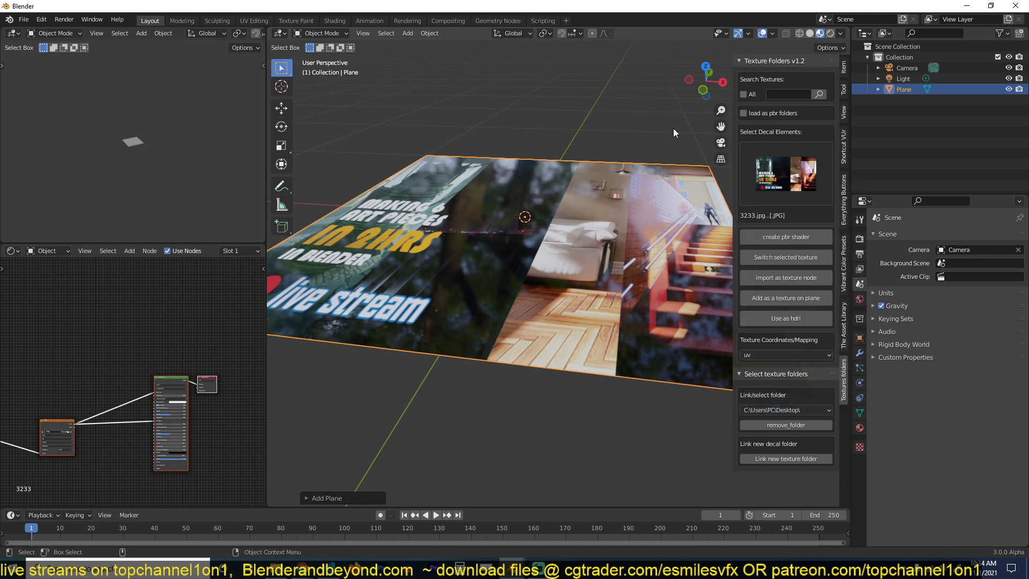
pyautogui.moveTo(759, 123)
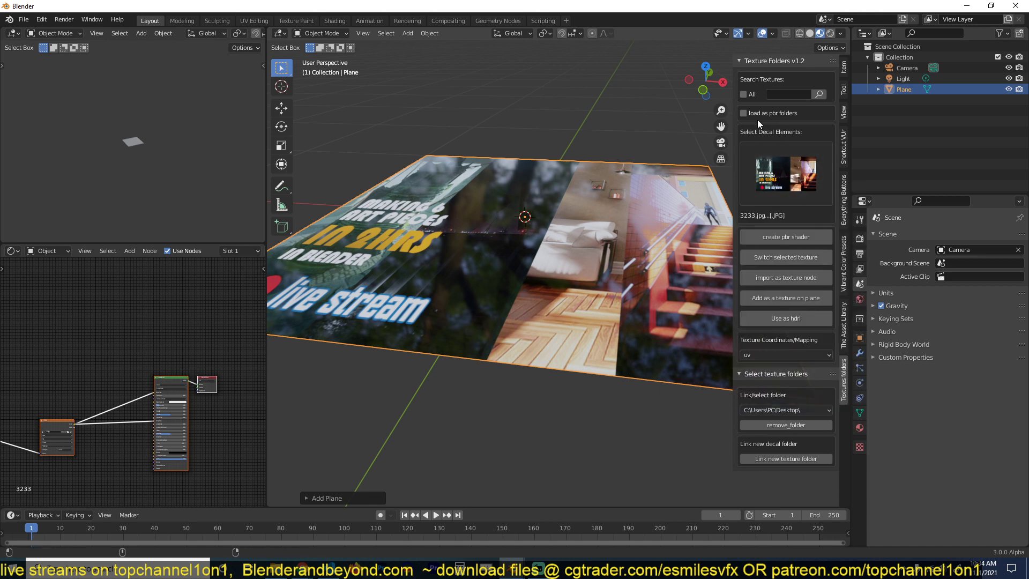
# Search textures for 'concrete' (0 found), then enable searching All folders
pyautogui.click(789, 95)
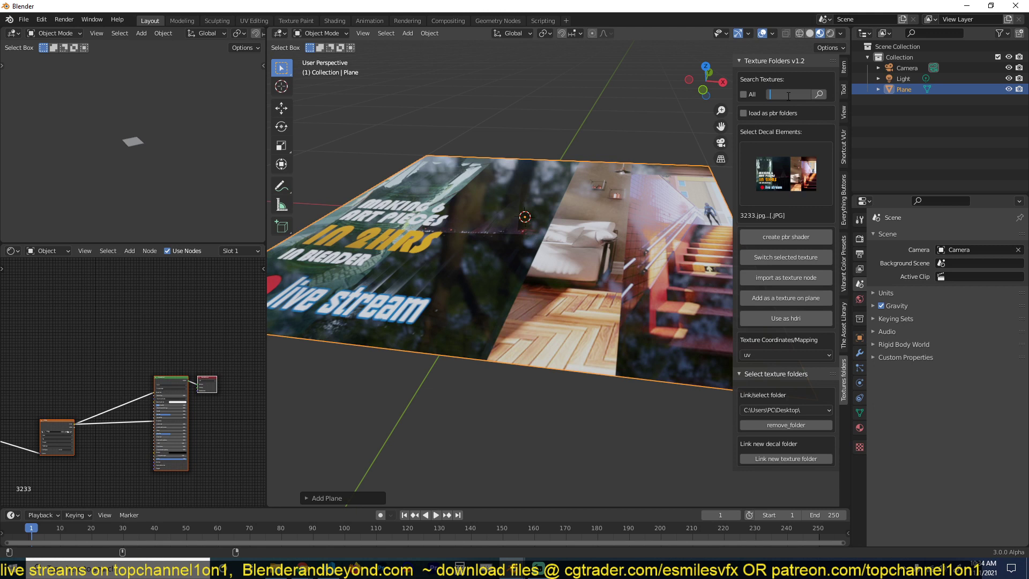
pyautogui.write('concrete')
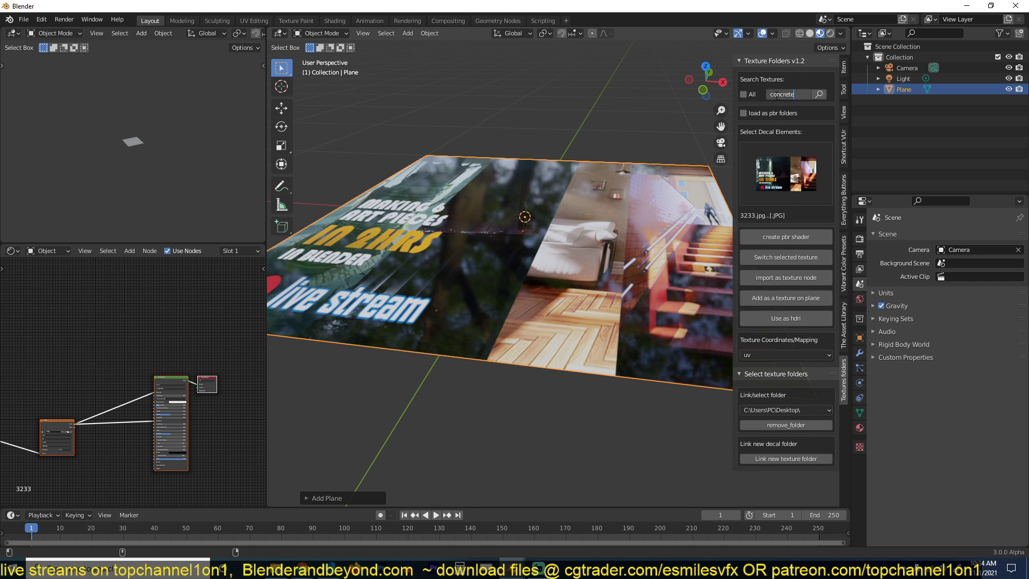
pyautogui.click(819, 94)
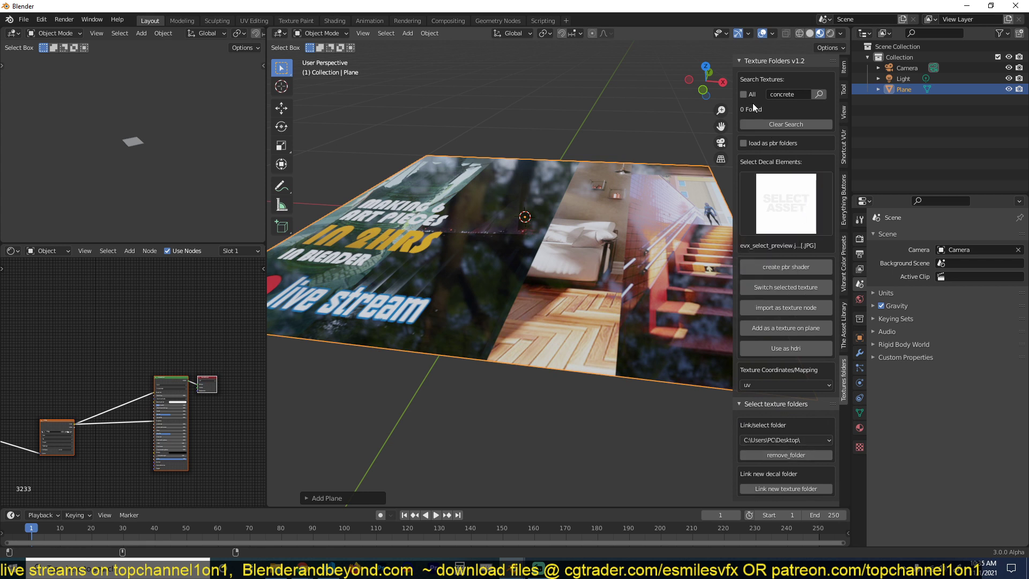
pyautogui.click(744, 94)
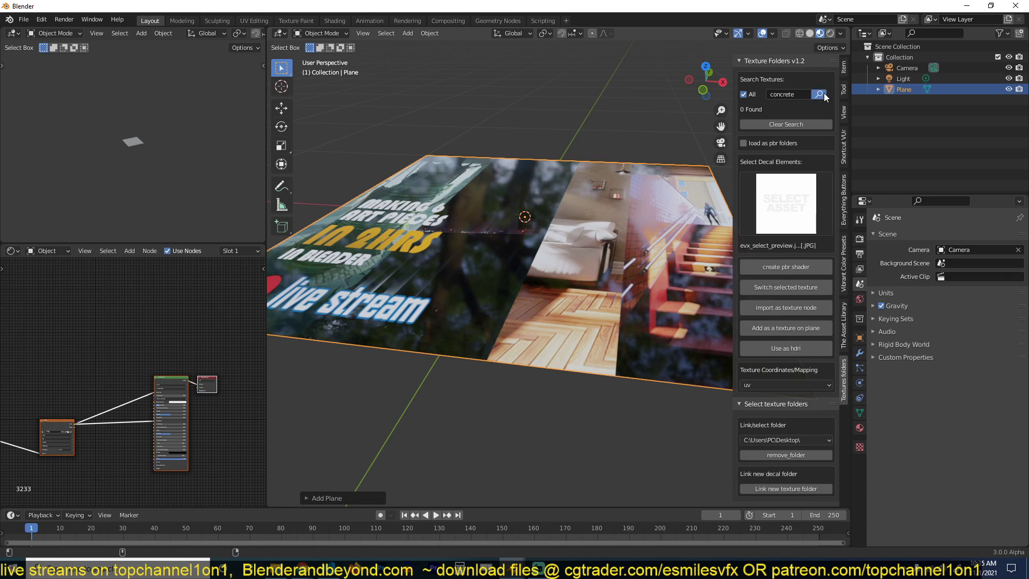
# Rerun the concrete search (12 found) and apply concrete-712 as the plane's PBR material
pyautogui.click(819, 95)
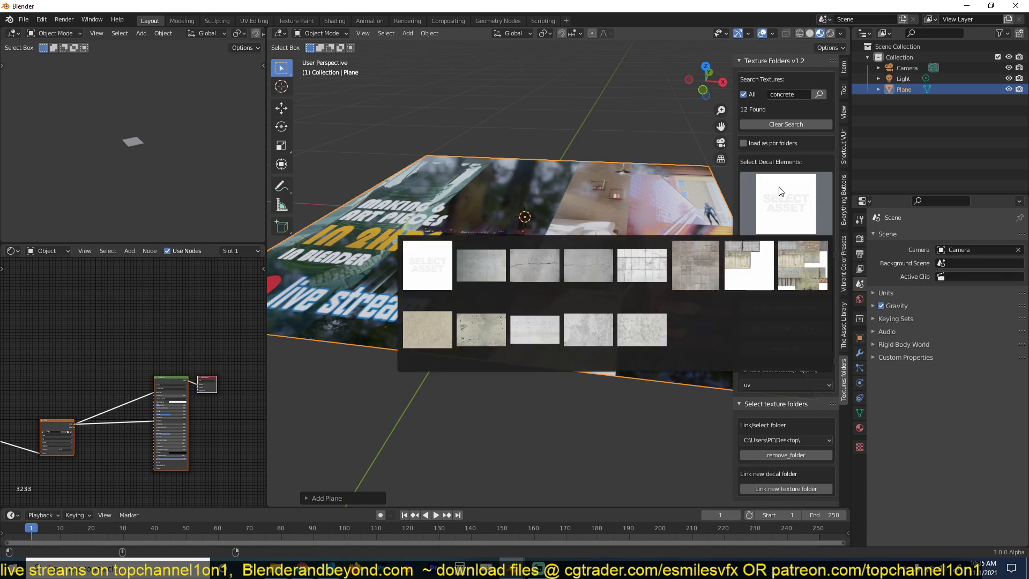
pyautogui.click(589, 265)
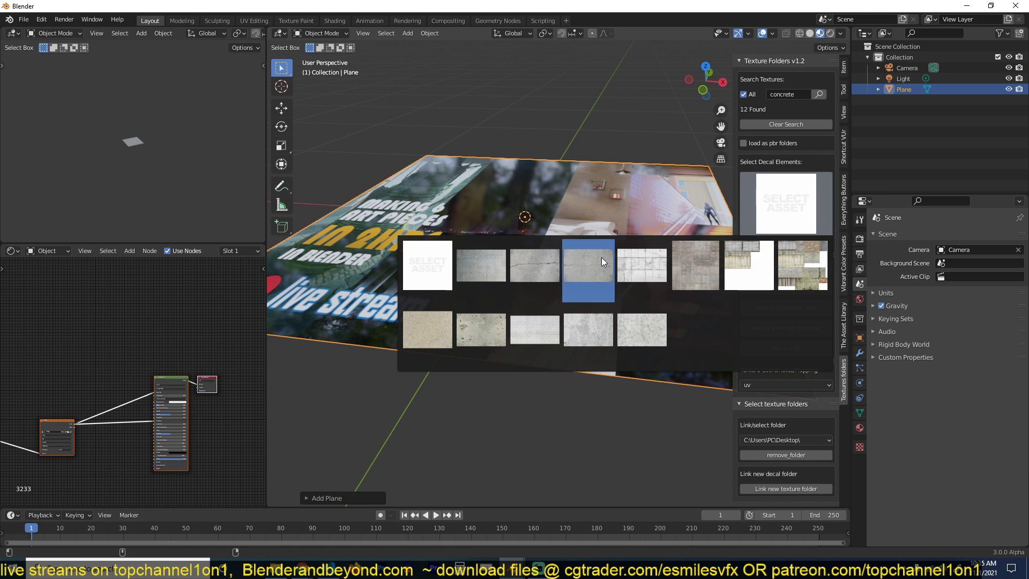
pyautogui.click(588, 265)
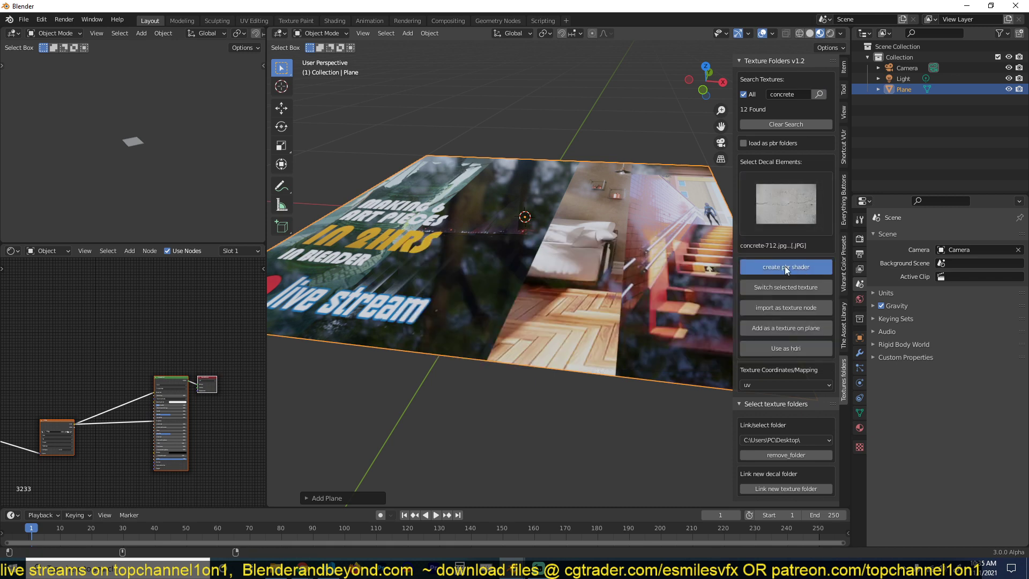
pyautogui.click(786, 267)
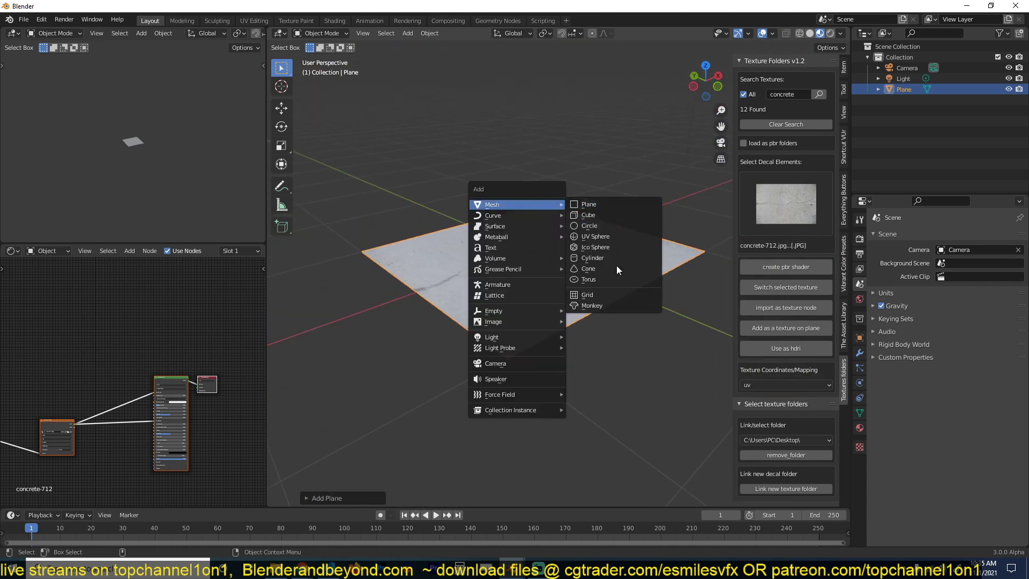
# Add a Monkey head and select the concrete-texture-wall image in Select Decal Elements
pyautogui.click(592, 305)
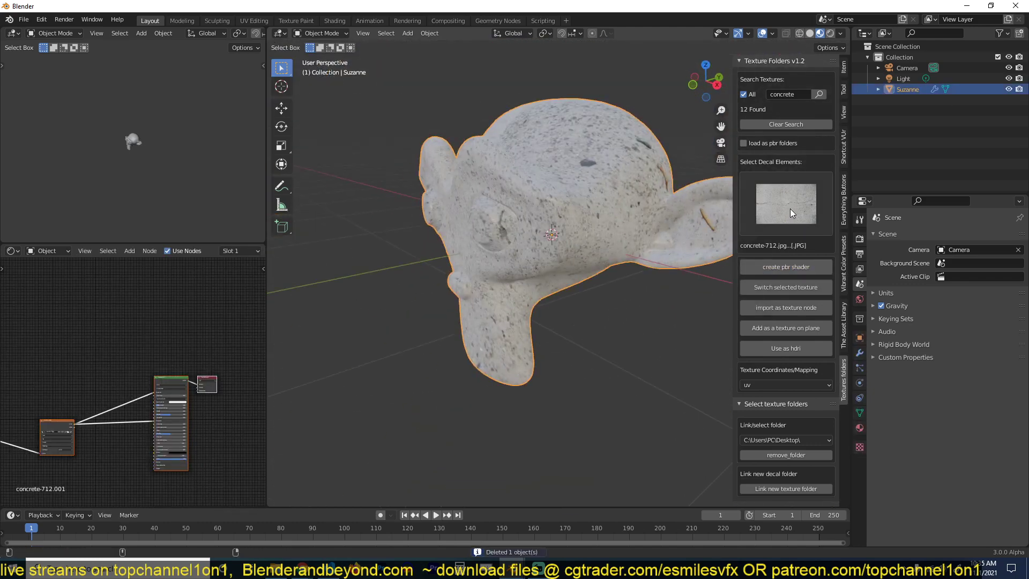
pyautogui.click(786, 203)
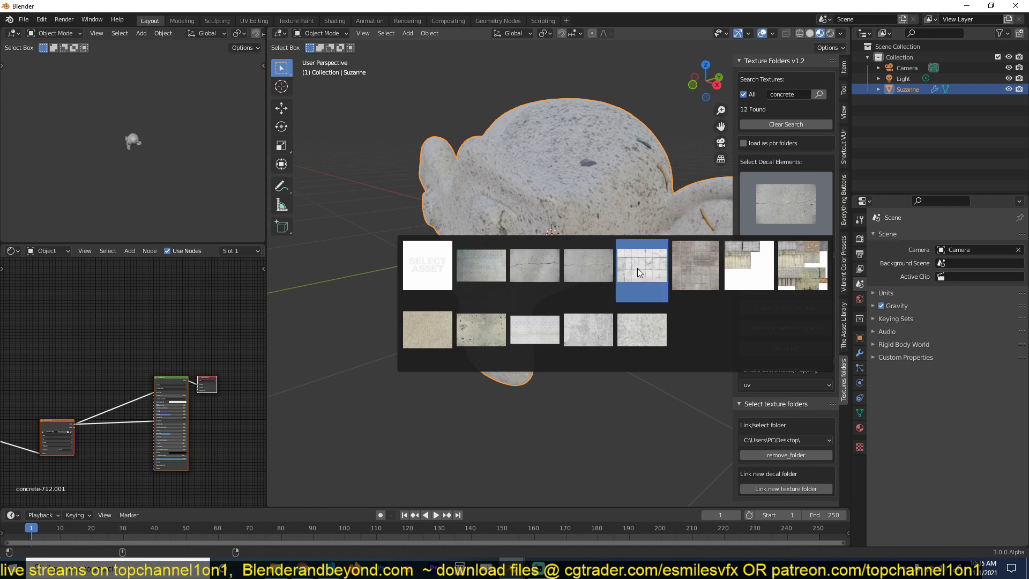
pyautogui.click(642, 265)
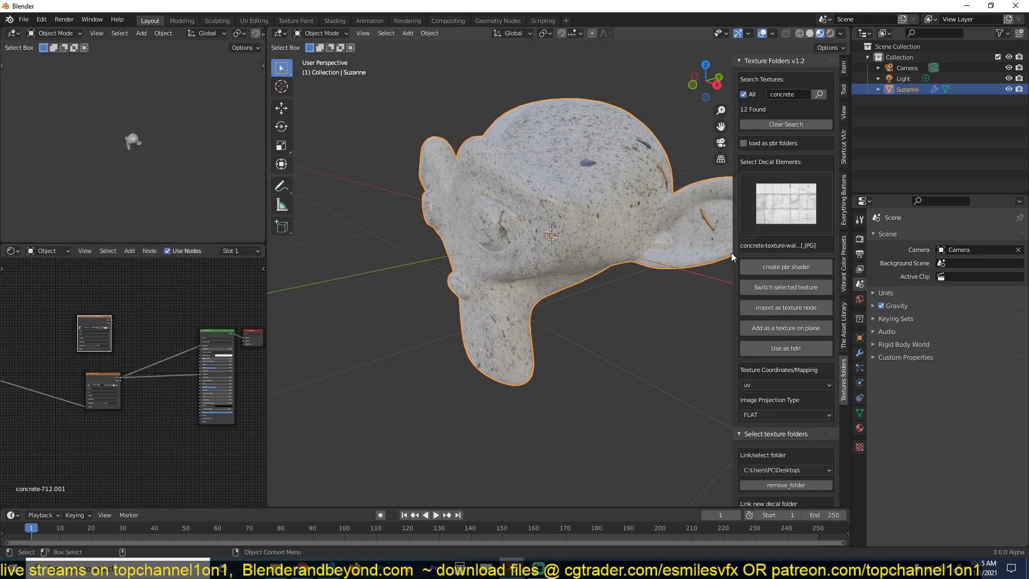
pyautogui.moveTo(800, 273)
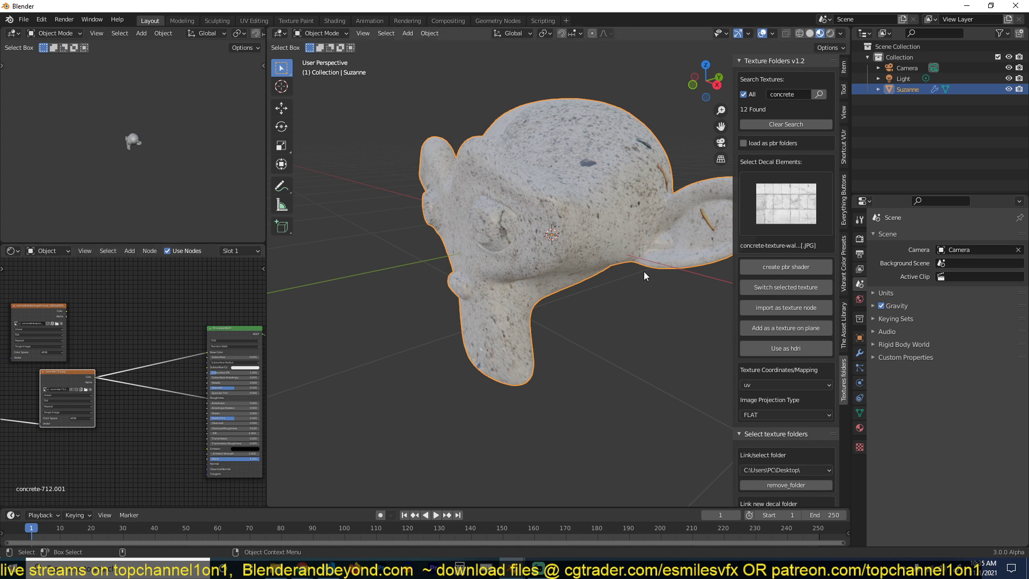
pyautogui.moveTo(759, 191)
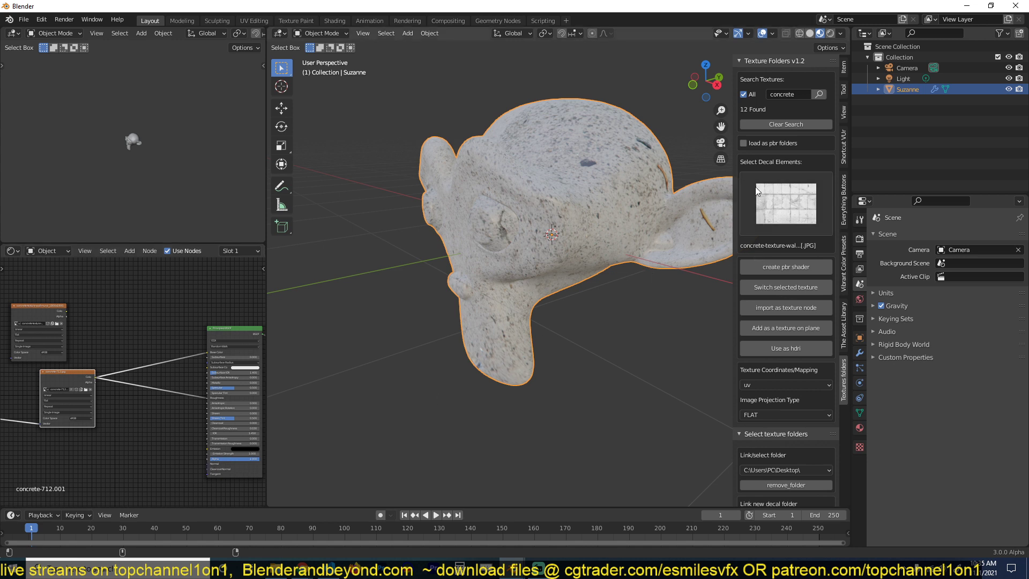
pyautogui.moveTo(773, 187)
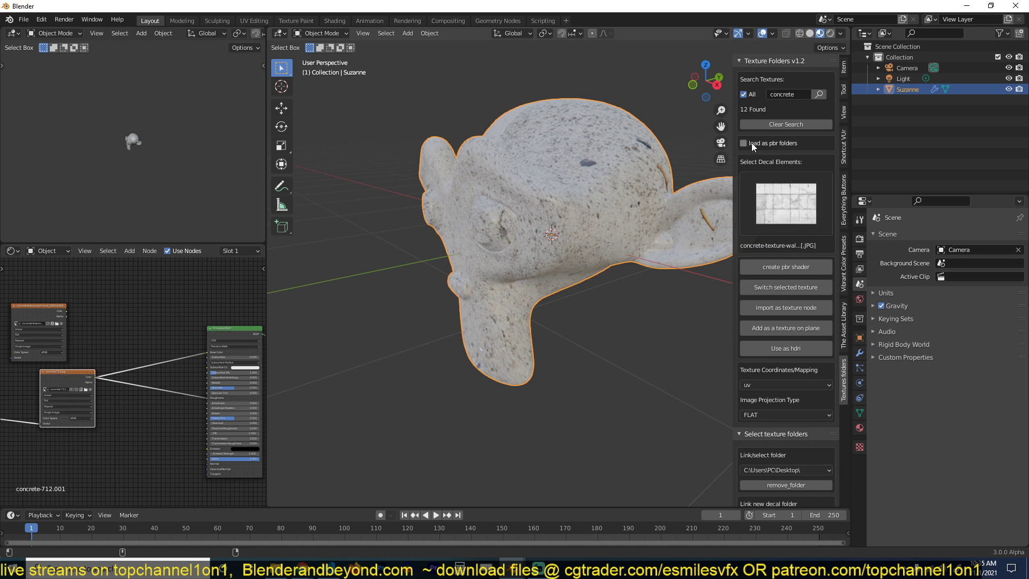
# Enable 'load as pbr folders' and search for 'wood', finding 14 textures
pyautogui.click(744, 143)
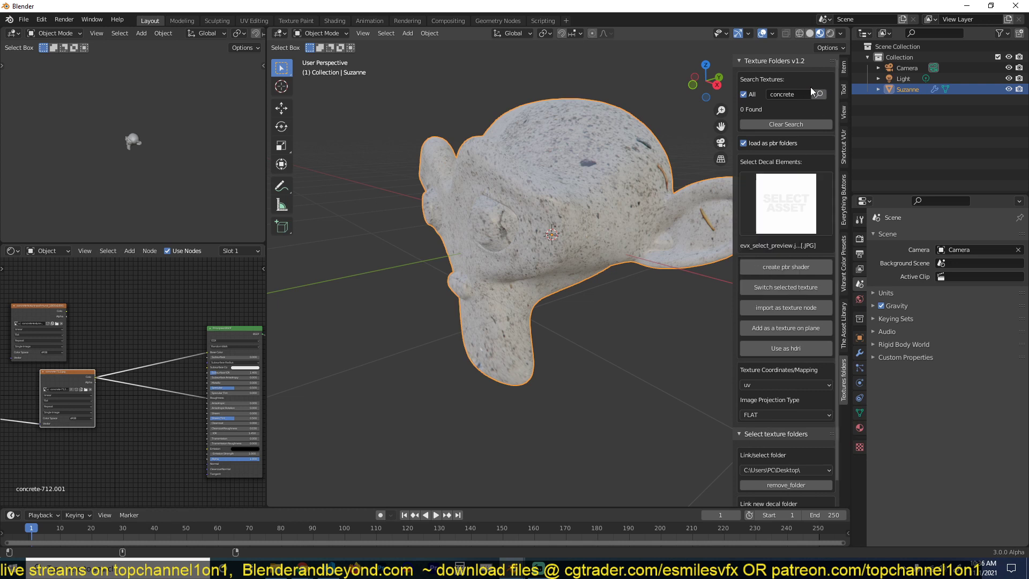
pyautogui.moveTo(809, 94)
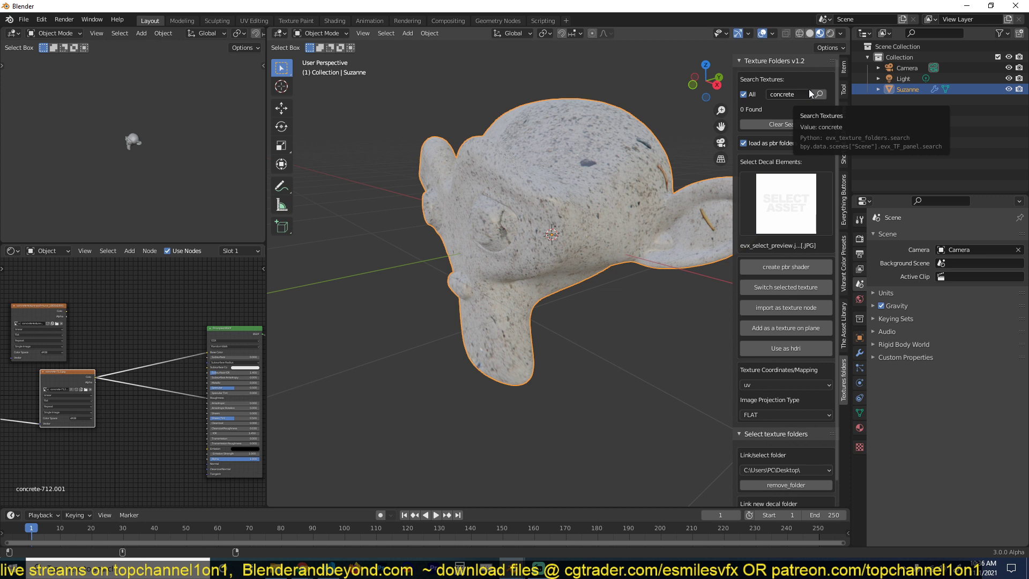
pyautogui.write('wood')
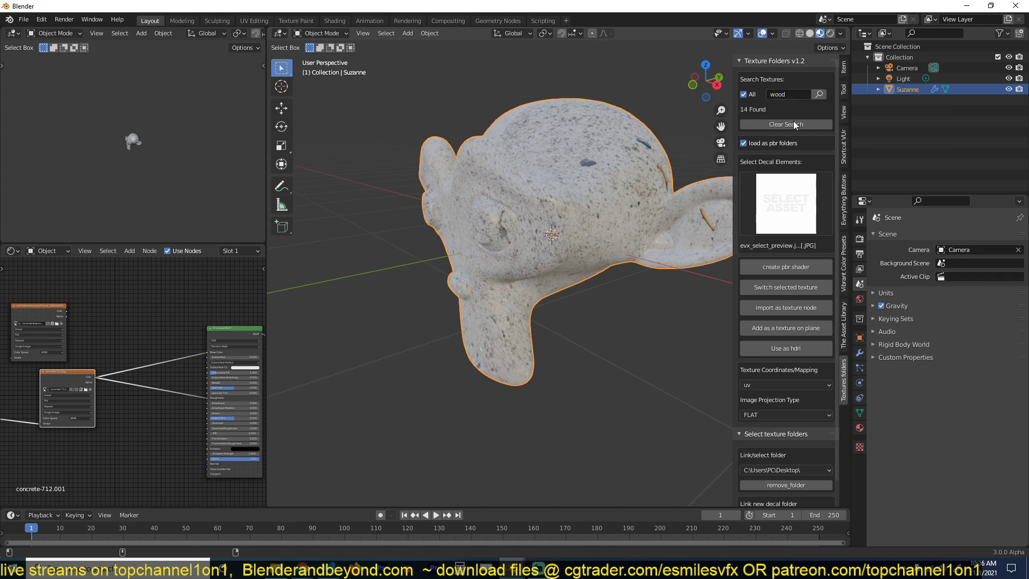
# Apply the WoodFloor041 PBR wood material to Suzanne from the thumbnail grid
pyautogui.click(786, 203)
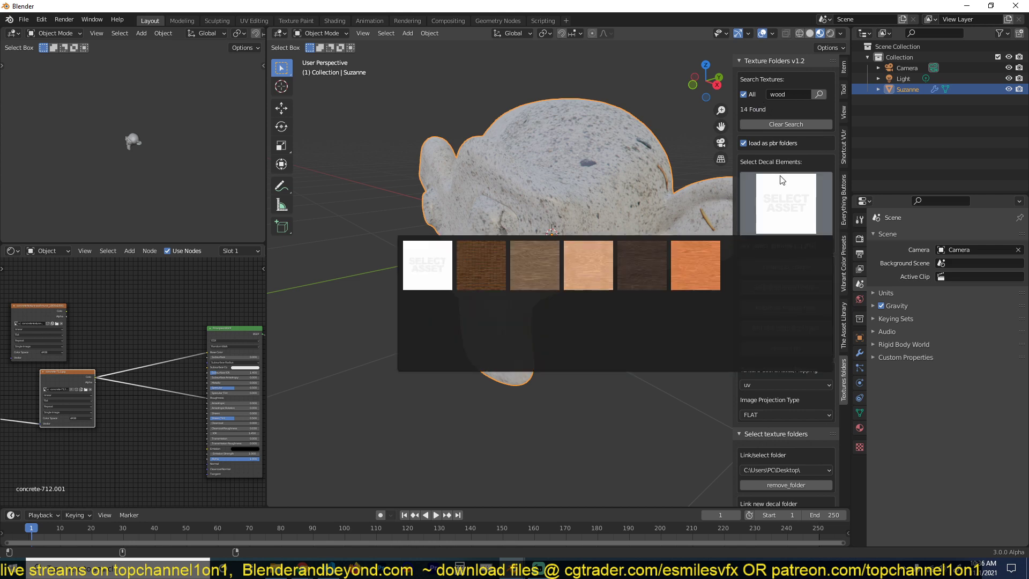
pyautogui.click(481, 265)
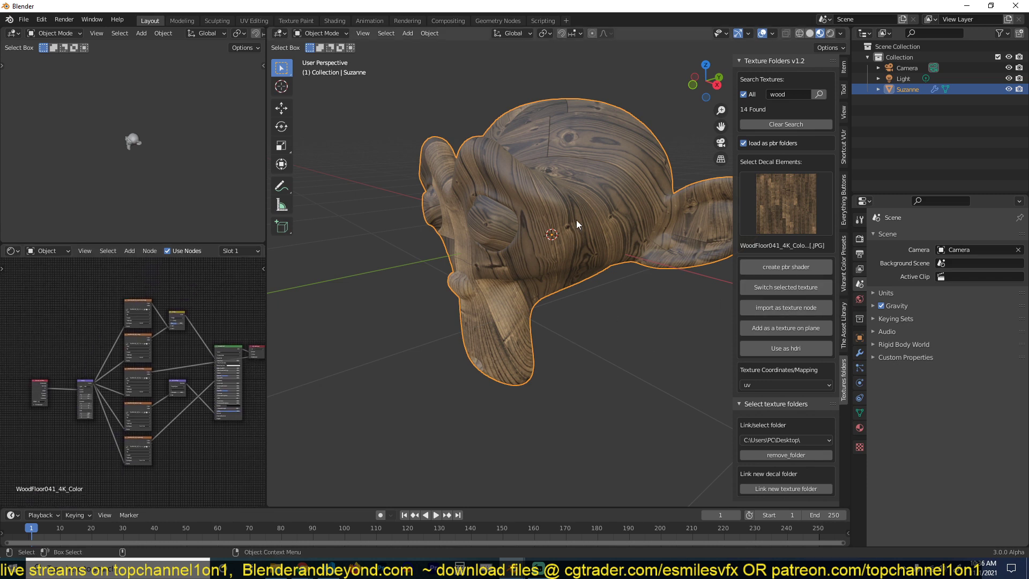
pyautogui.moveTo(573, 174)
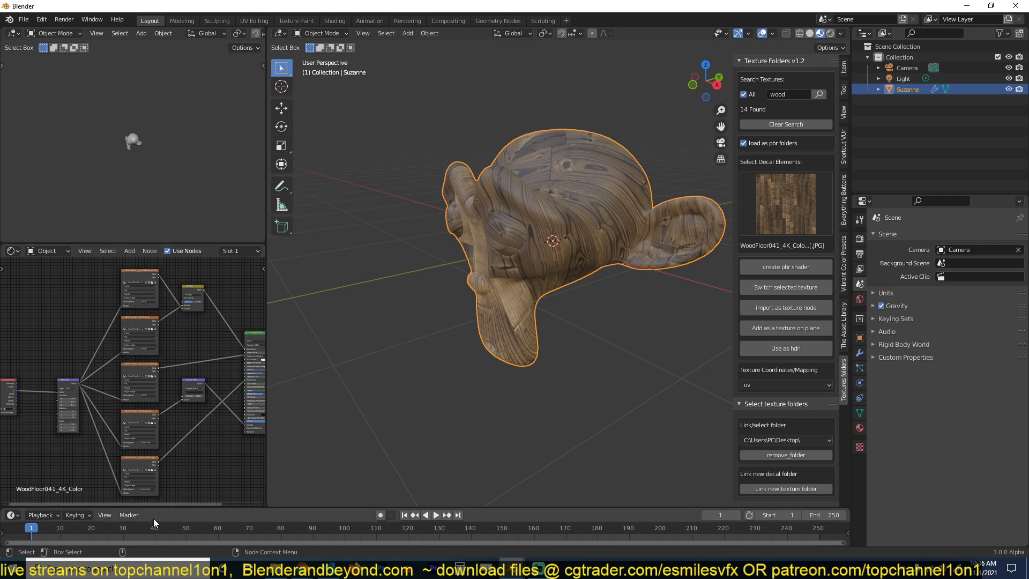
pyautogui.moveTo(113, 296)
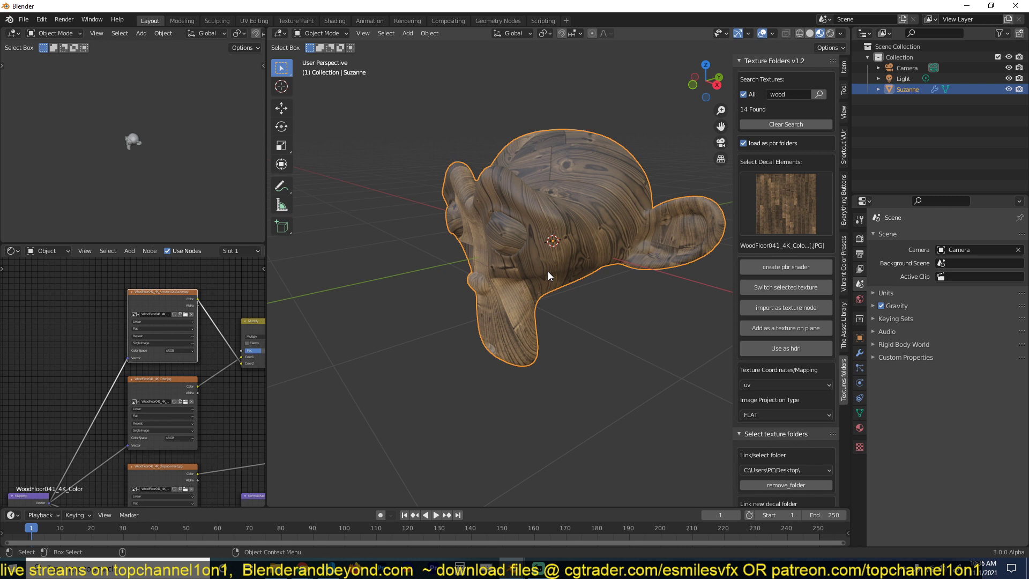
pyautogui.moveTo(676, 350)
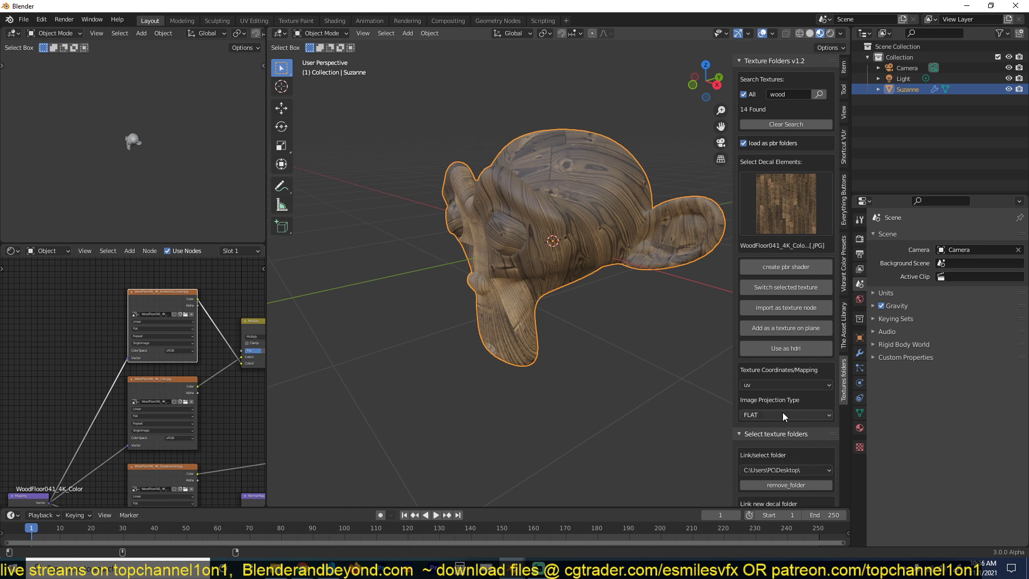
# Set the Image Projection Type to BOX for Suzanne's wood material
pyautogui.click(785, 415)
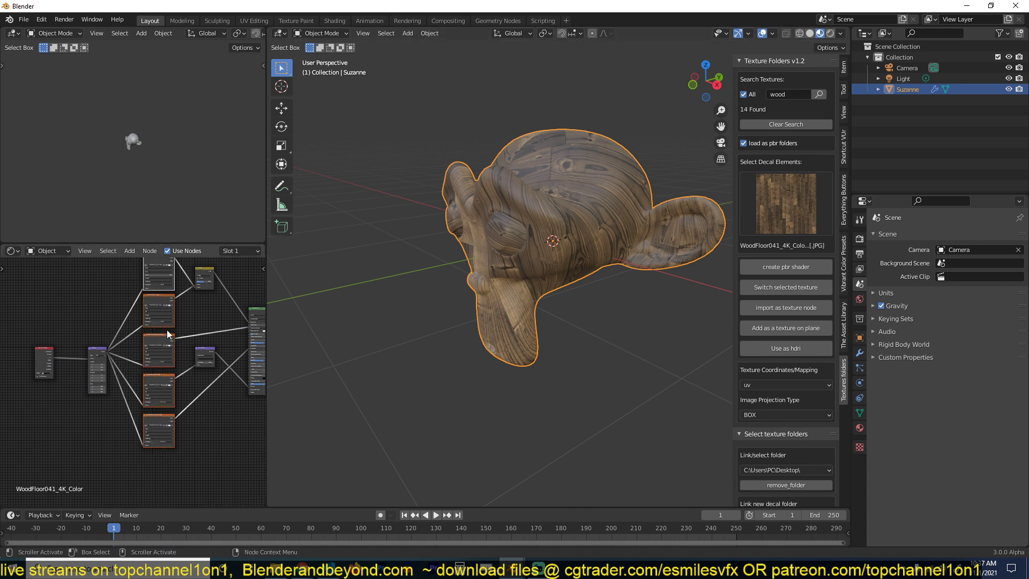
pyautogui.click(785, 414)
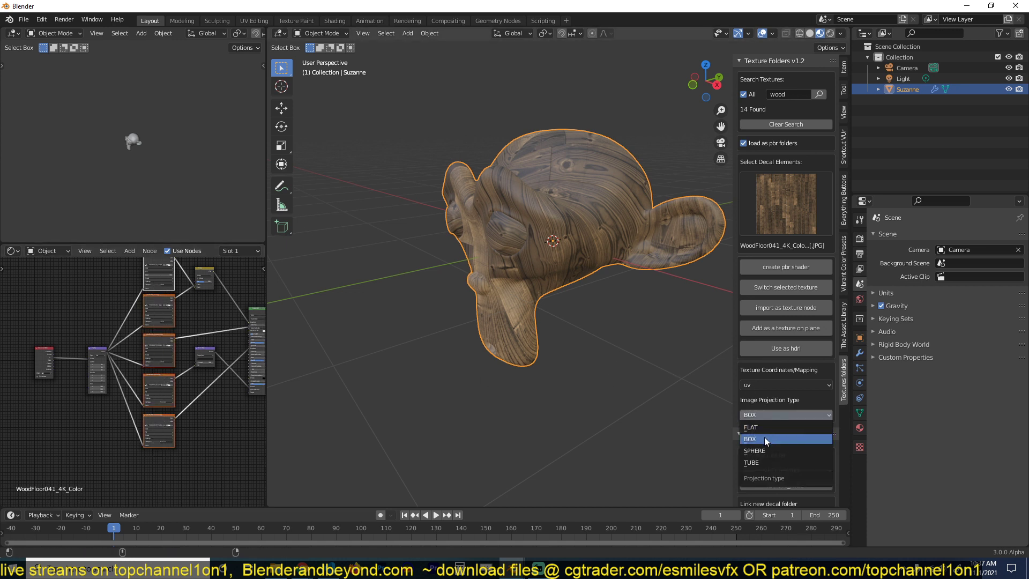
pyautogui.click(751, 438)
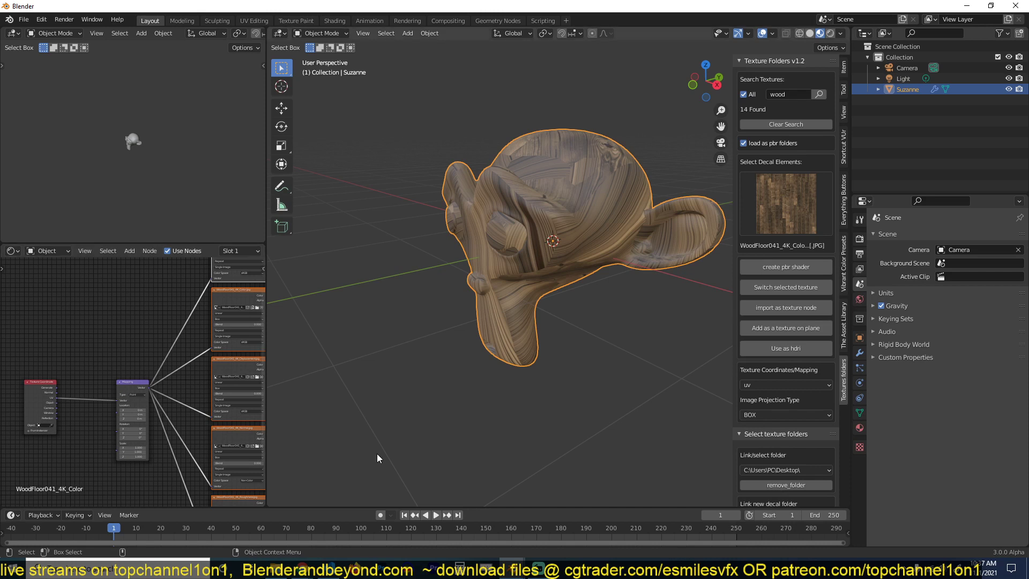
# Set the texture coordinates mapping to Object for the WoodFloor041 textures
pyautogui.click(786, 384)
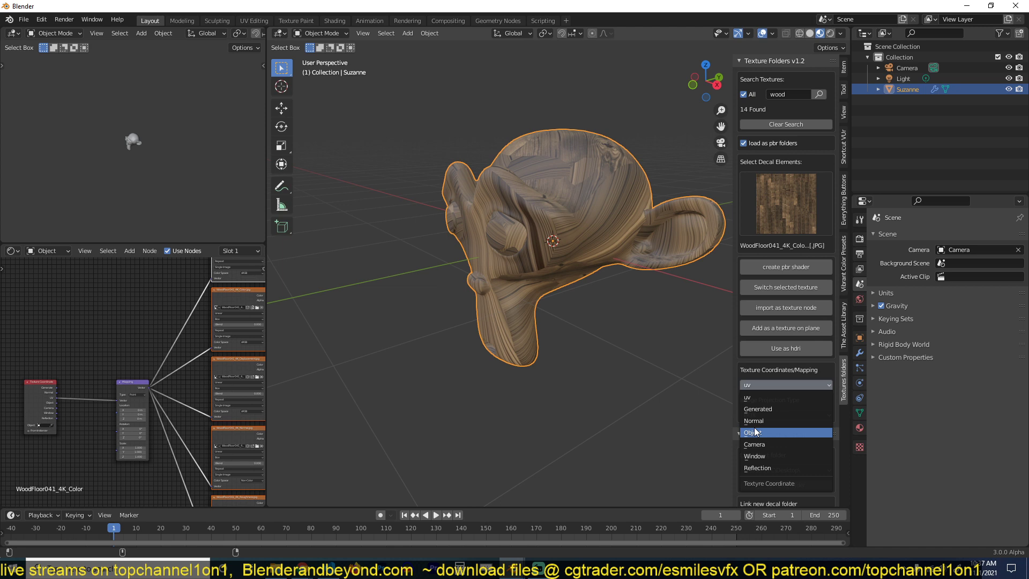
pyautogui.click(752, 432)
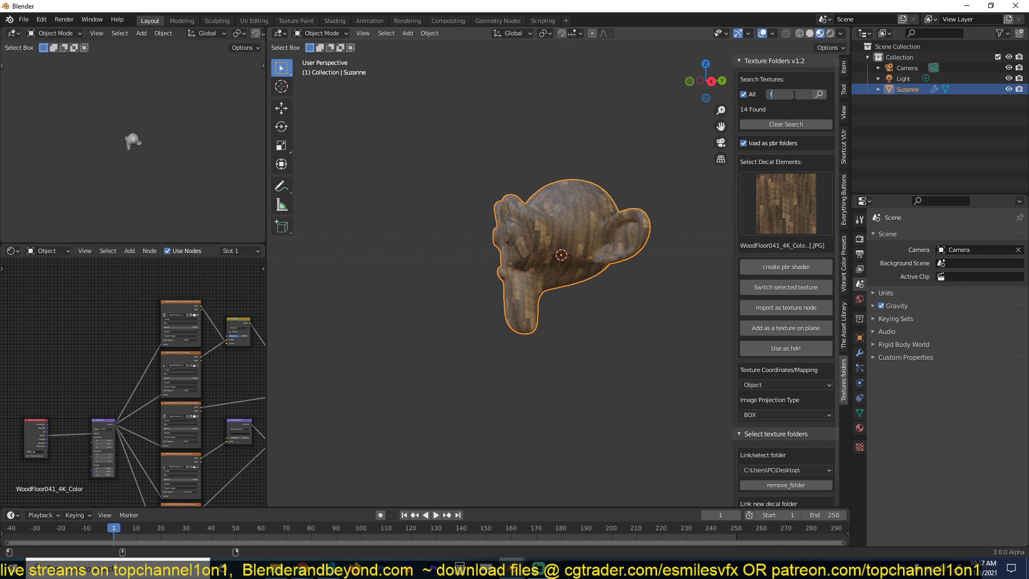
# Search 'fab' to apply the Fabric009 material, then zoom in on Suzanne
pyautogui.write('ab')
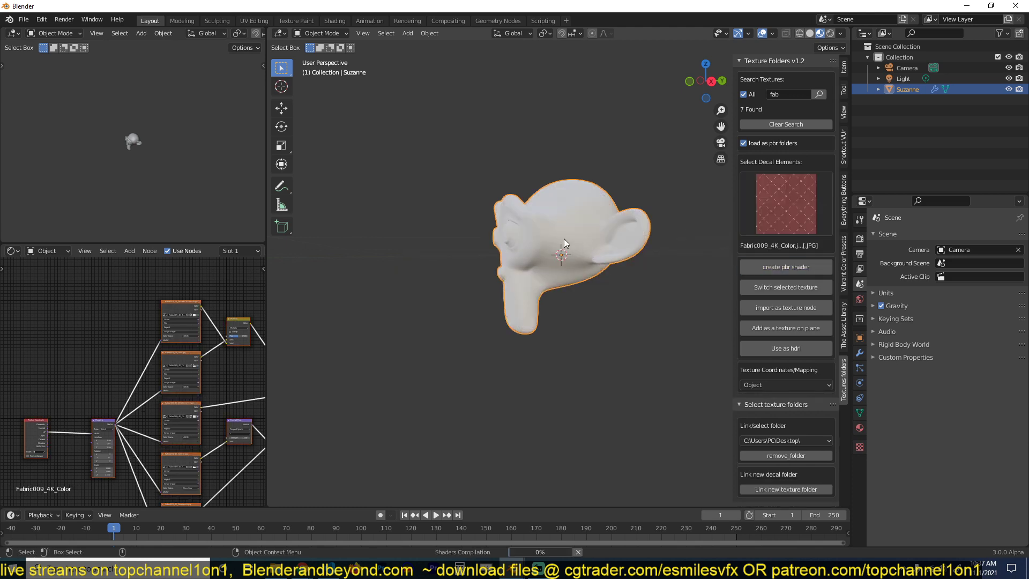
pyautogui.moveTo(565, 243); pyautogui.dragTo(652, 324)
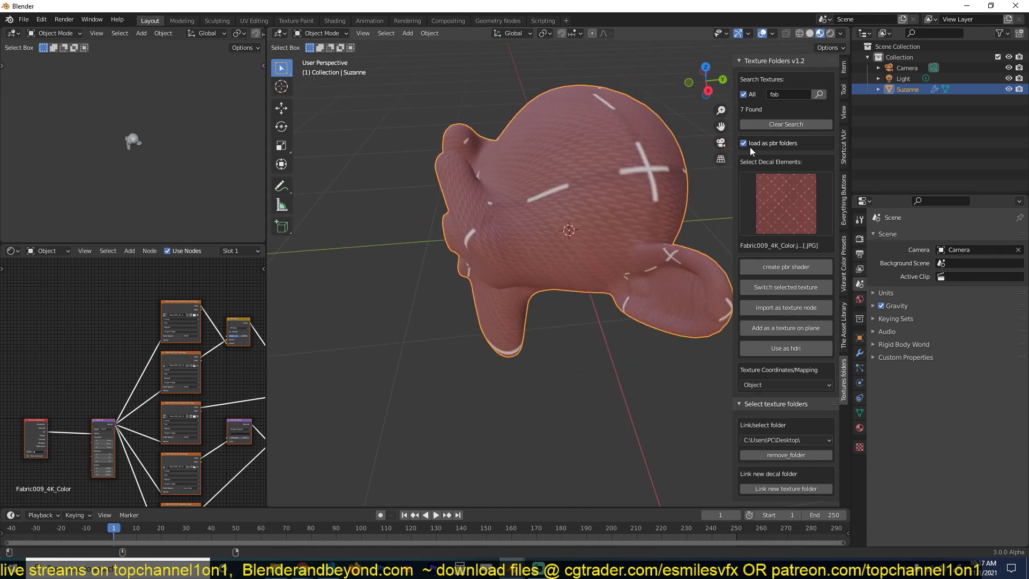
# Turn off PBR folder loading, search 'wood', and apply the wood-series-2 image texture
pyautogui.click(744, 143)
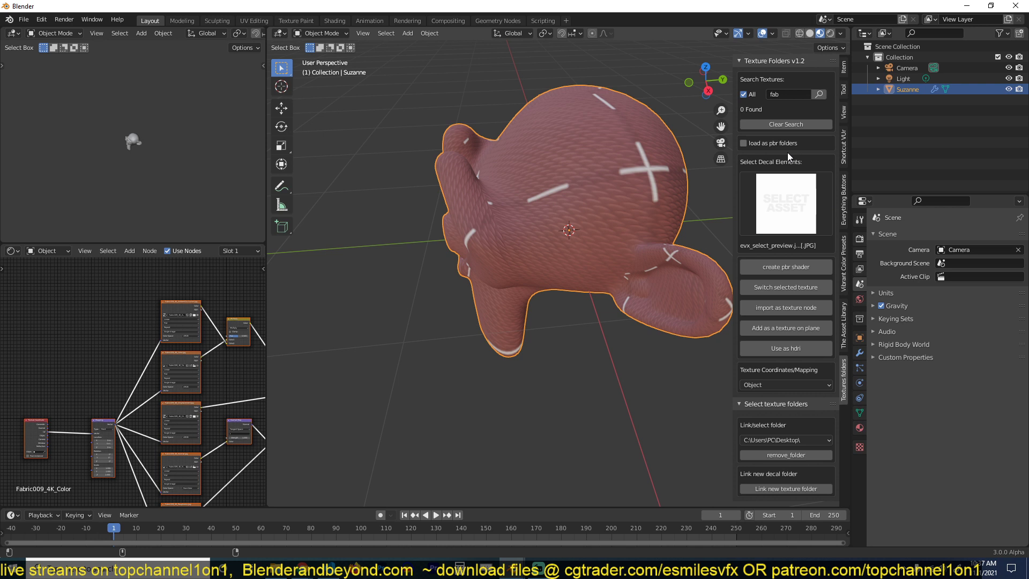
pyautogui.click(786, 204)
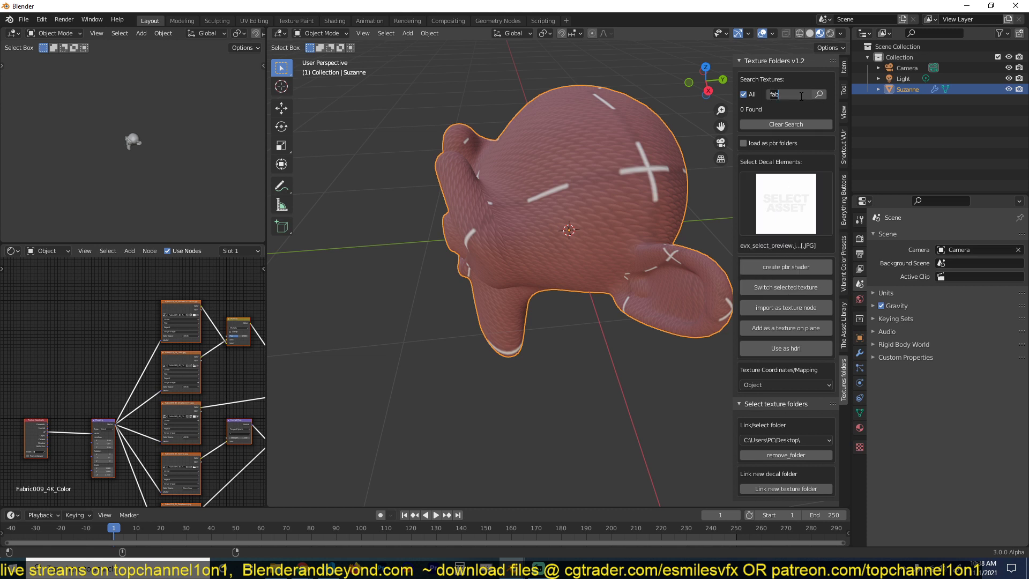
pyautogui.write('wood')
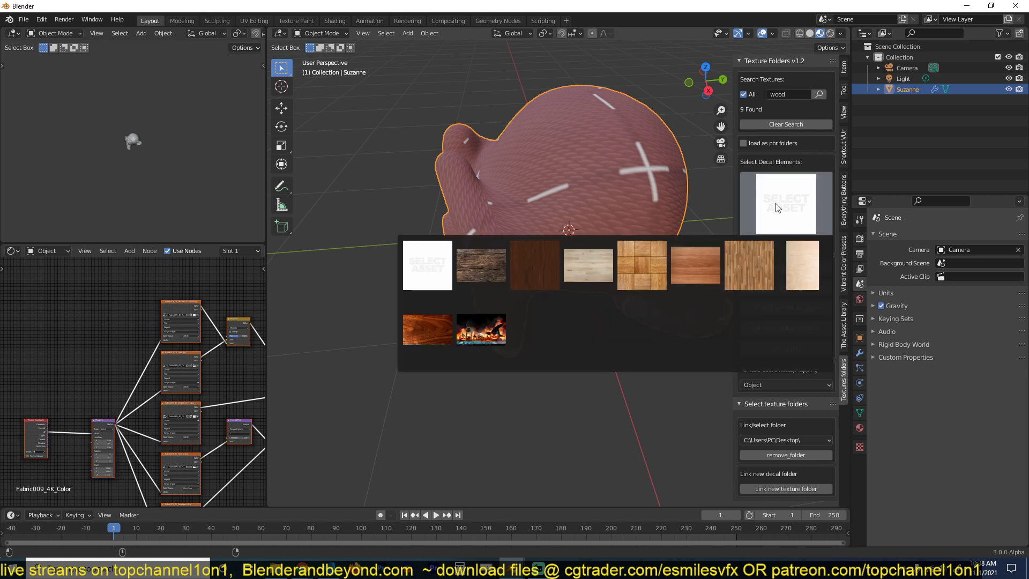
pyautogui.moveTo(666, 268)
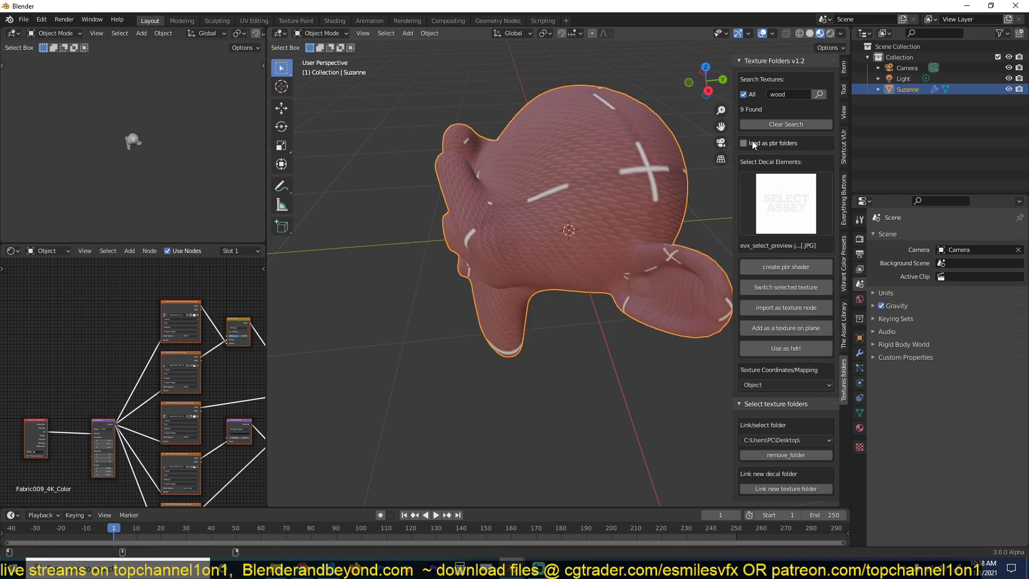
pyautogui.moveTo(772, 152)
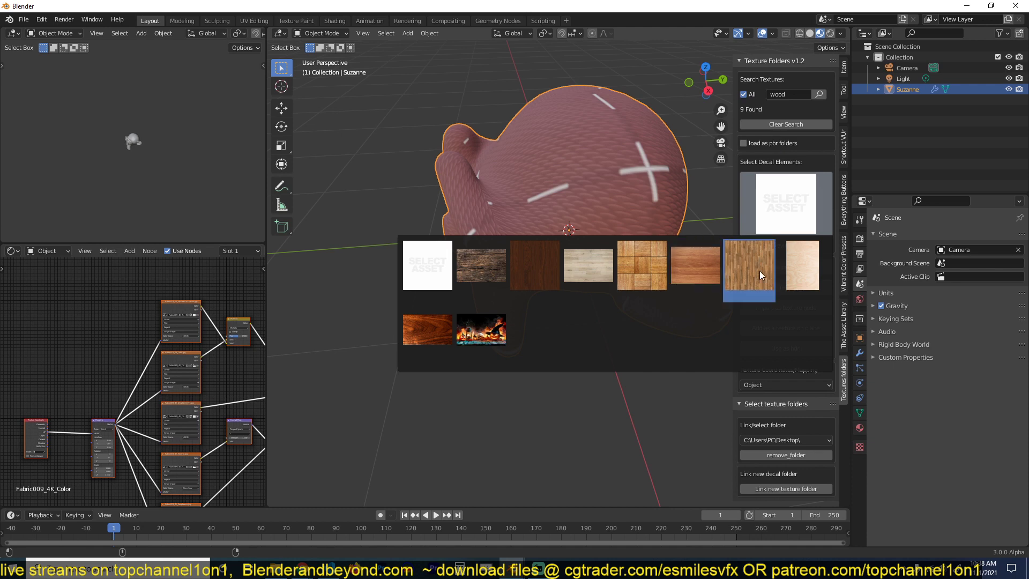
pyautogui.click(749, 266)
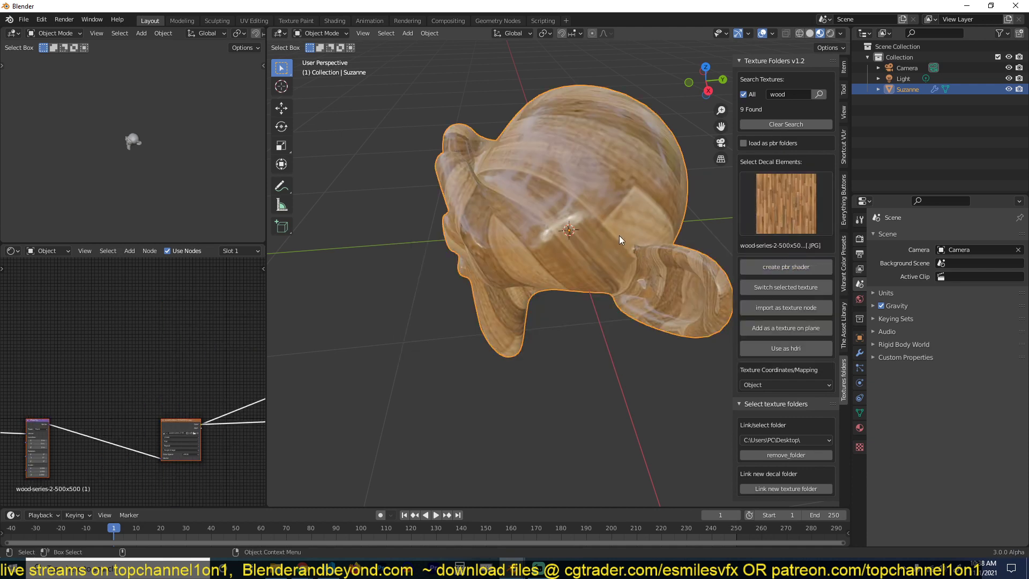